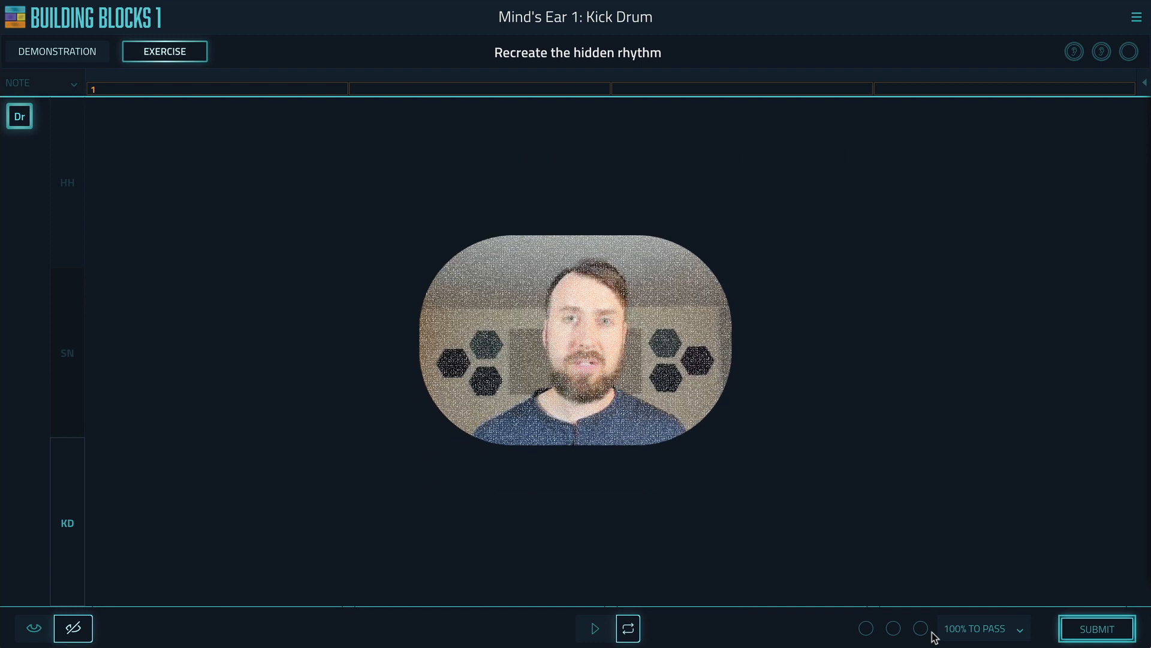
# Reveal the hidden kick drum rhythm so its three hits appear on the grid
pyautogui.click(594, 627)
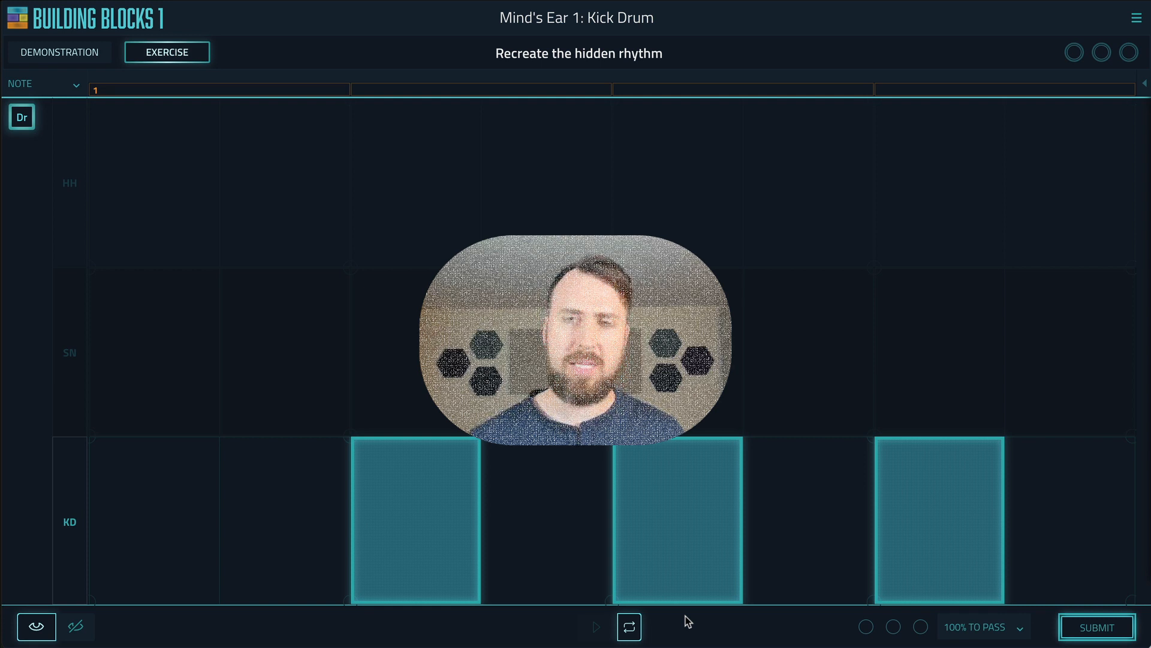
pyautogui.click(74, 626)
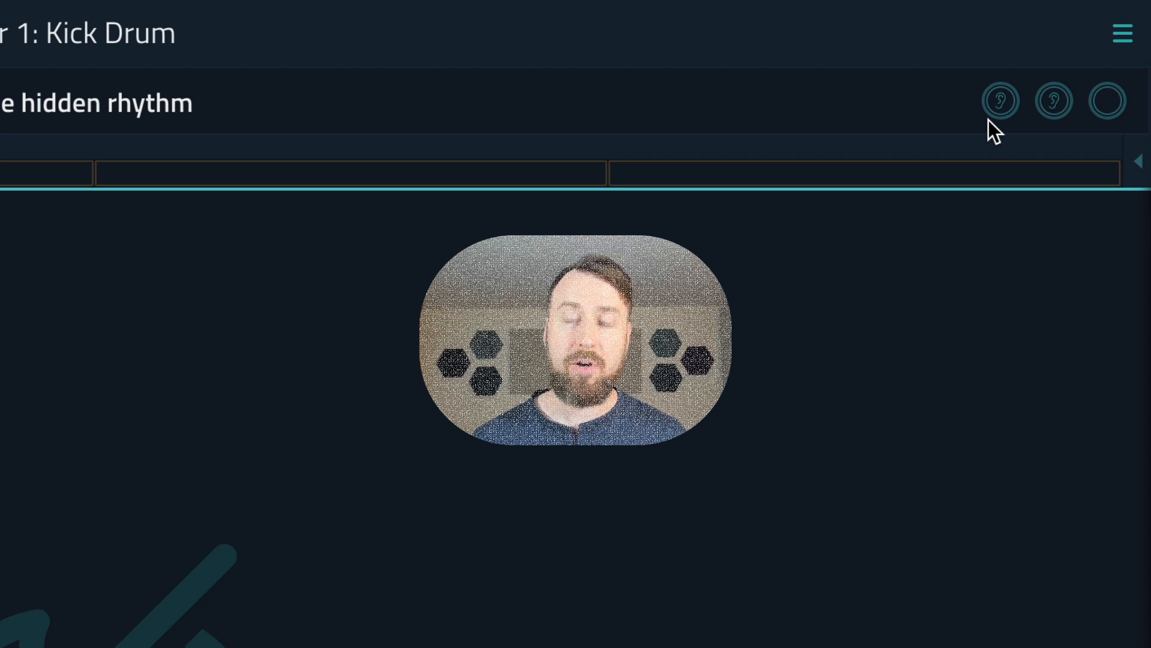
pyautogui.moveTo(1038, 163)
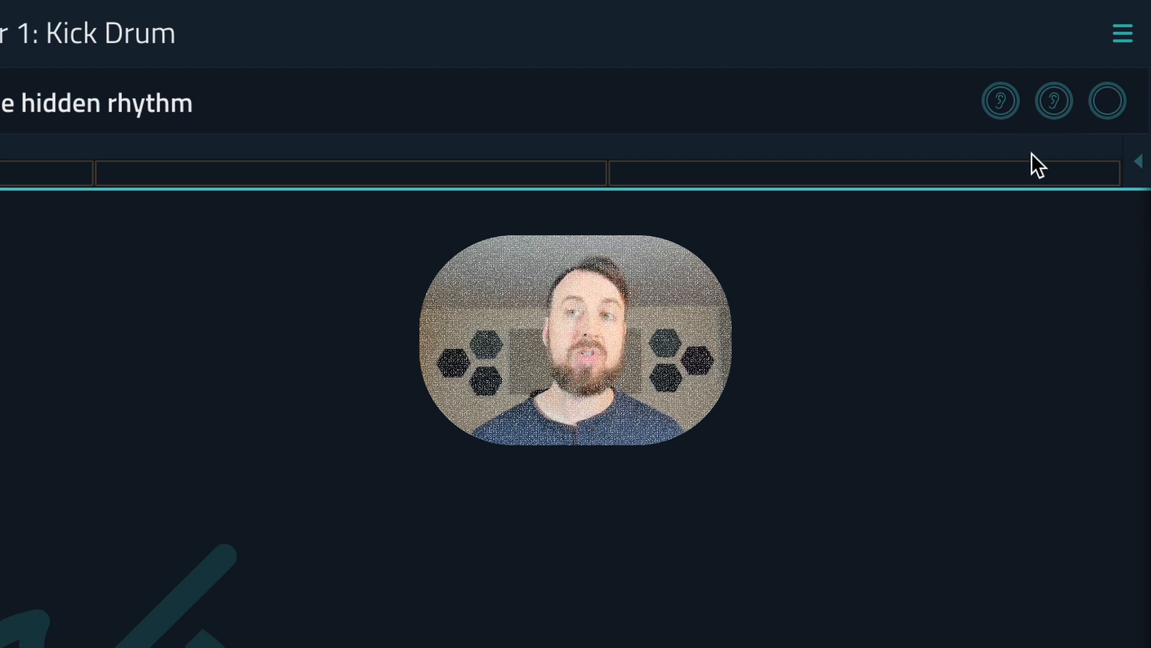
# Bring up the difficulty-level chooser with Easy highlighted among three levels
pyautogui.click(416, 518)
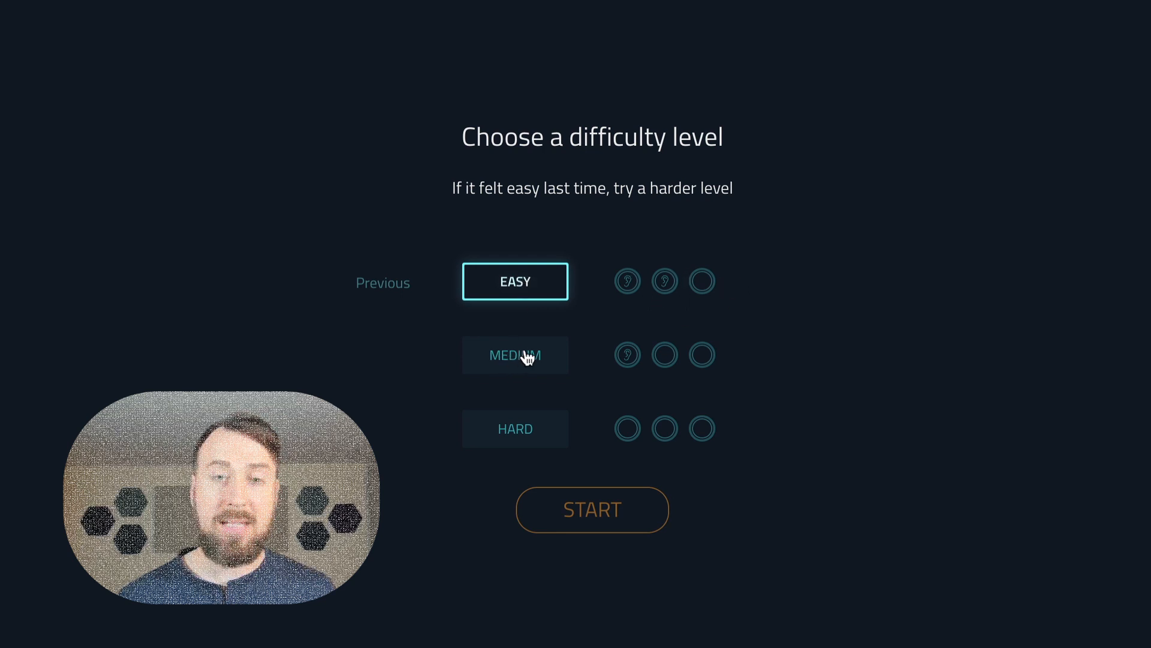
pyautogui.click(515, 355)
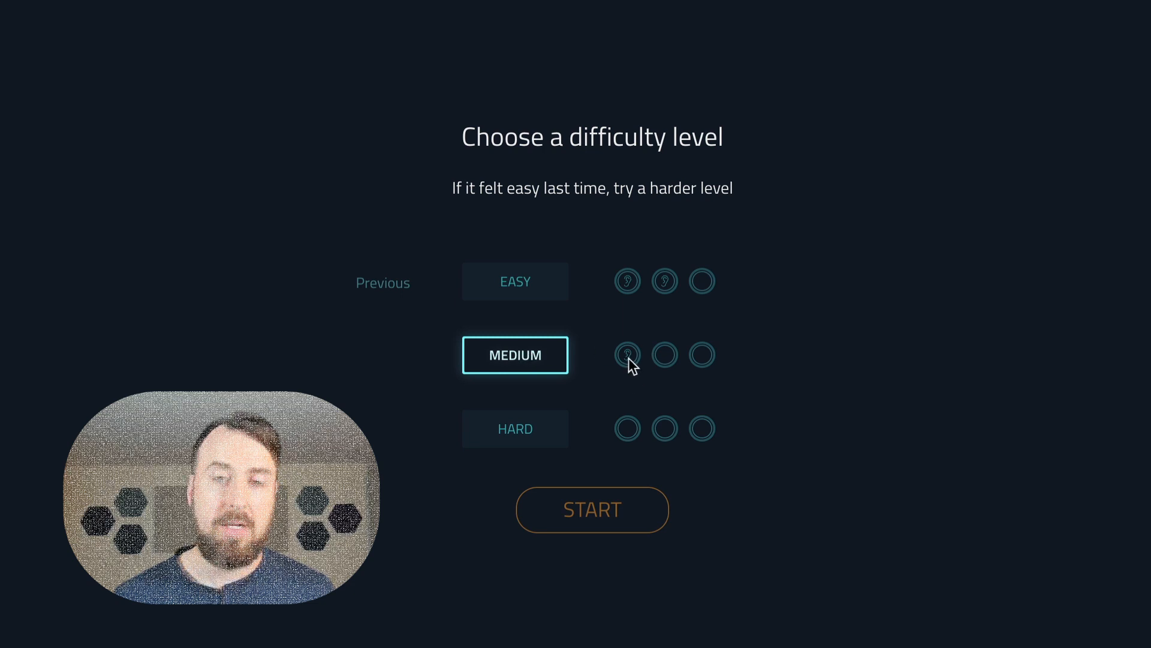
pyautogui.click(515, 429)
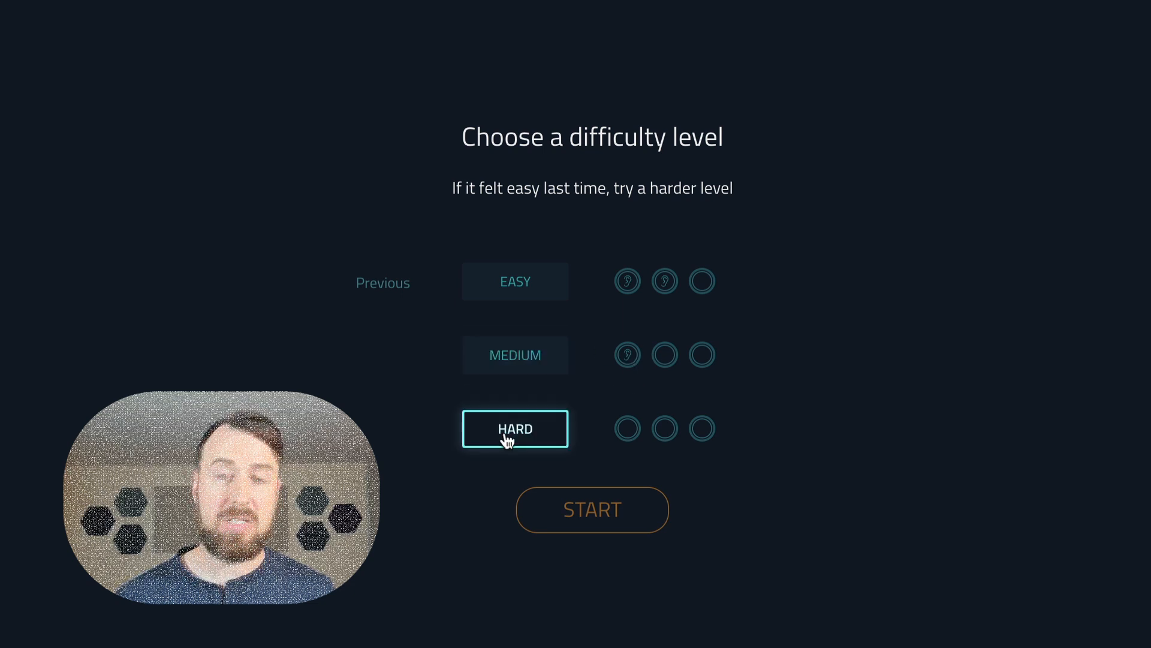
pyautogui.moveTo(819, 442)
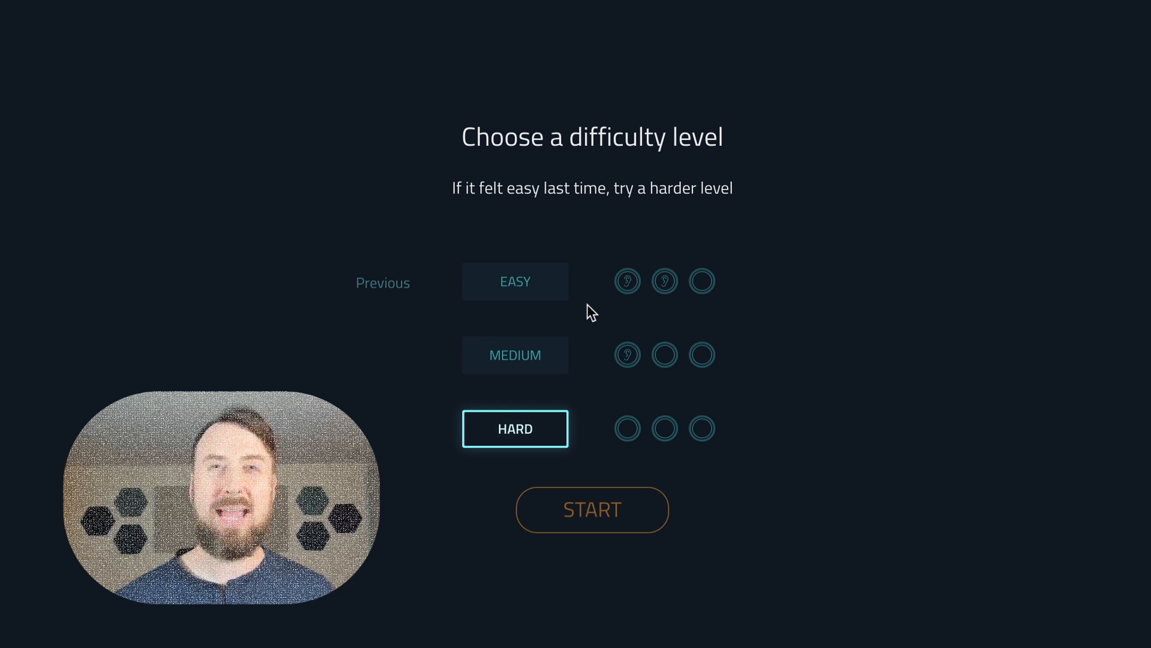
pyautogui.click(515, 281)
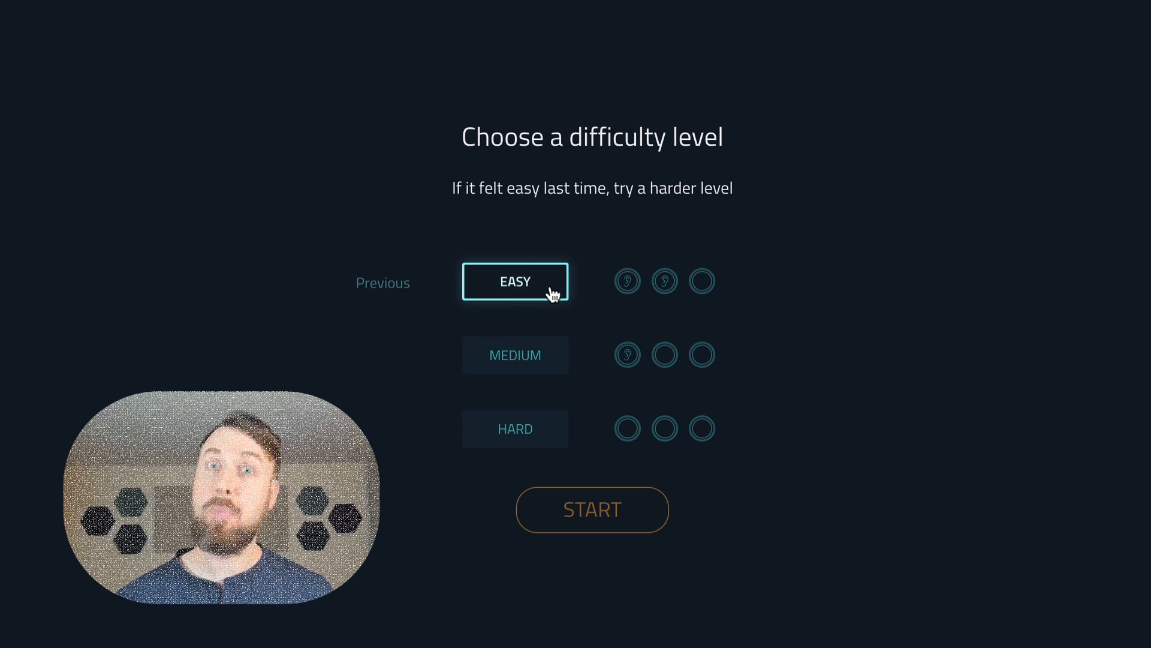